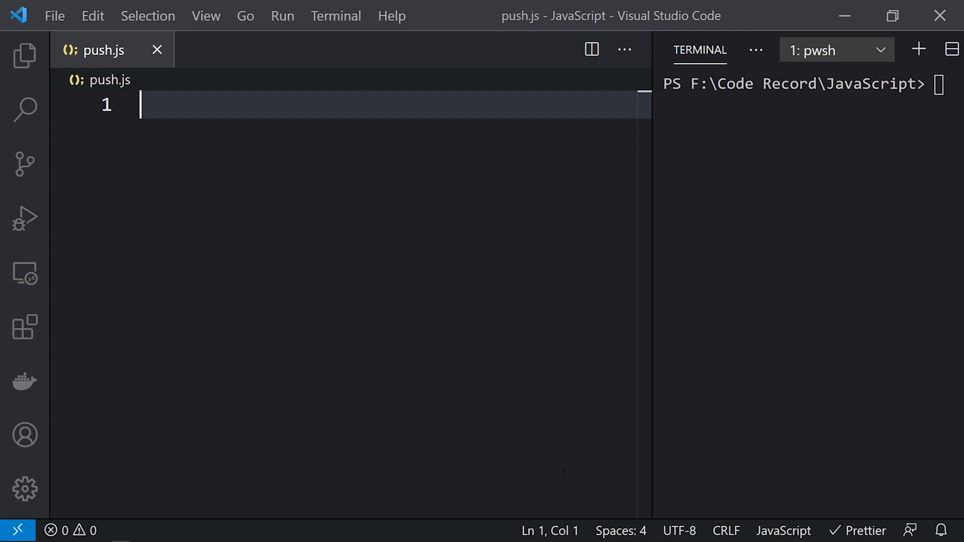
# Step: Write const numbers = [1, 2, 3, 4, 5]; on line 1 of push.js
pyautogui.write('const num')
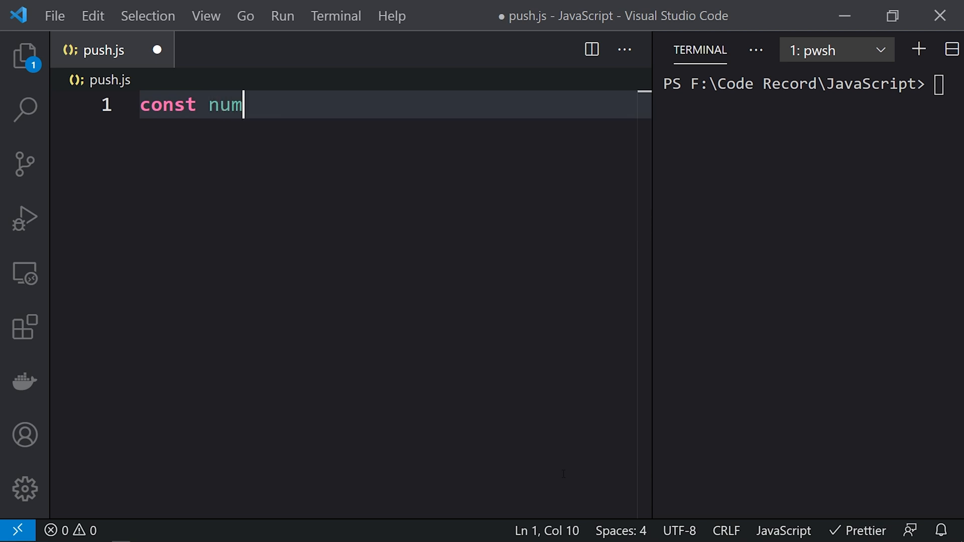
pyautogui.write('bers =')
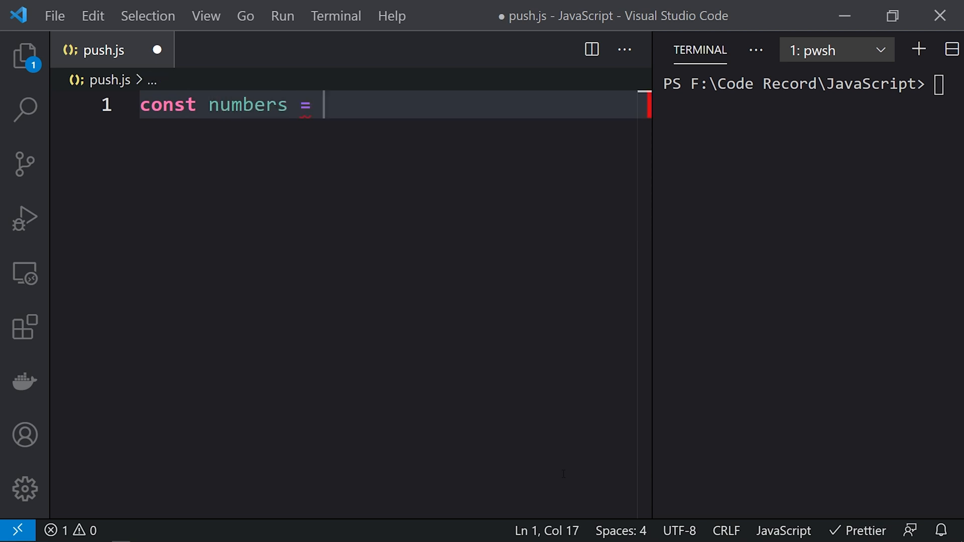
pyautogui.write('[1, 2, 3, 4, 5];')
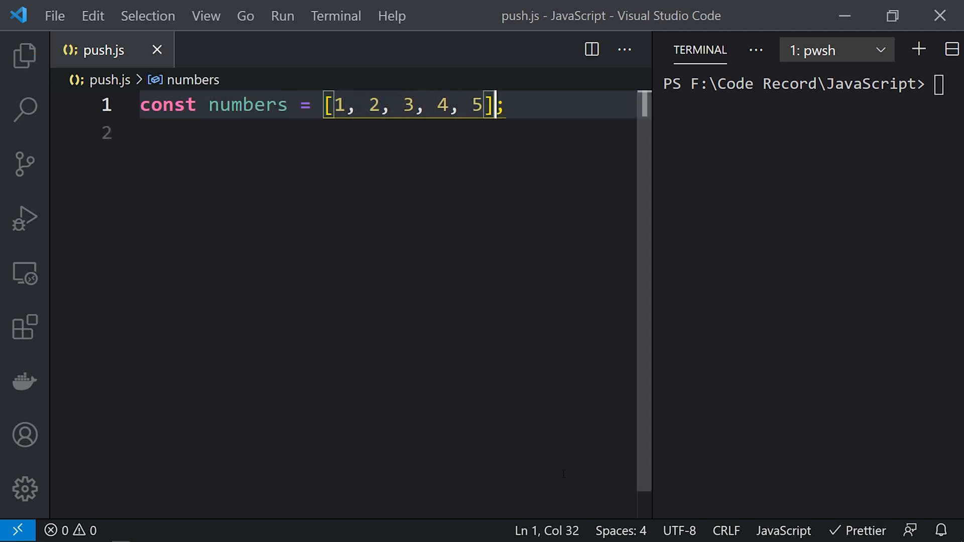
pyautogui.press('Enter')
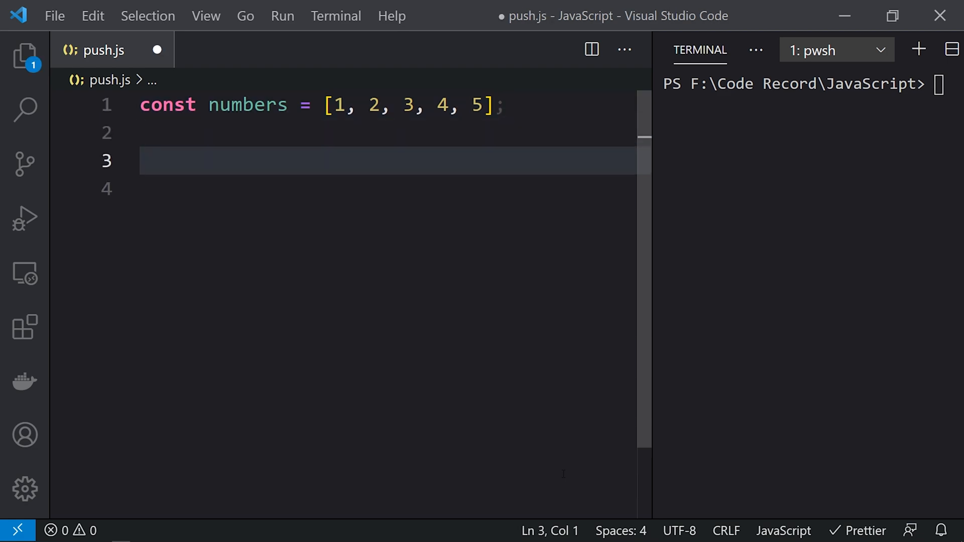
# Step: Add numbers.push(6); on line 3 below the array
pyautogui.write('numbers.push')
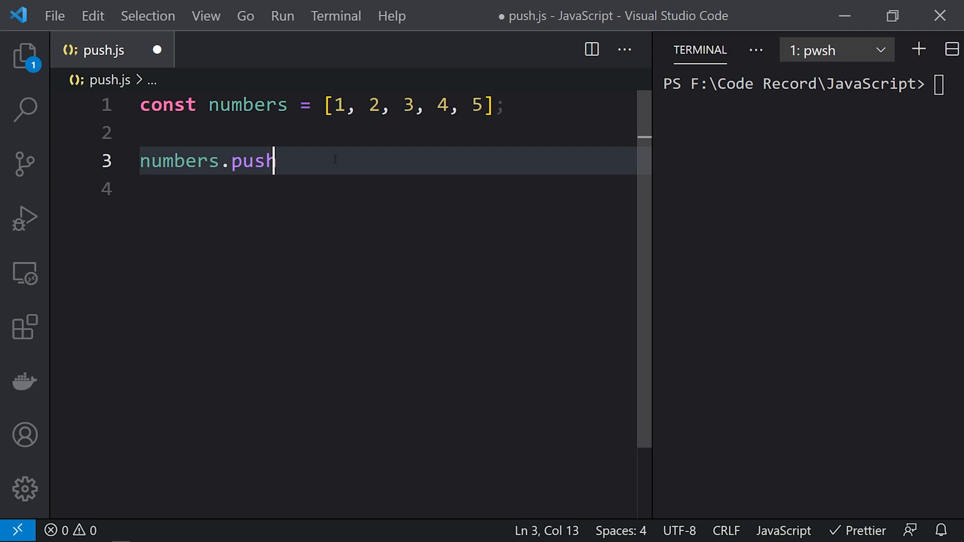
pyautogui.write('(')
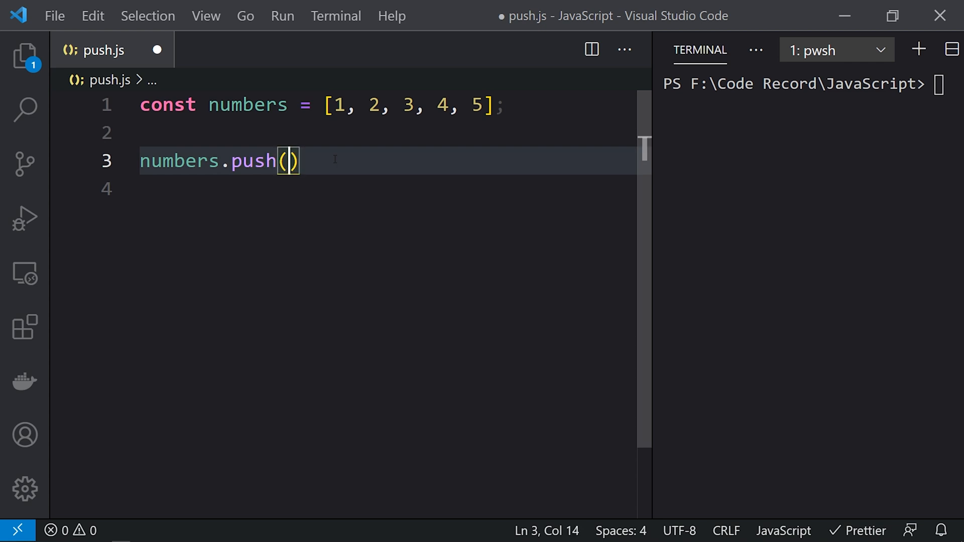
pyautogui.write('6')
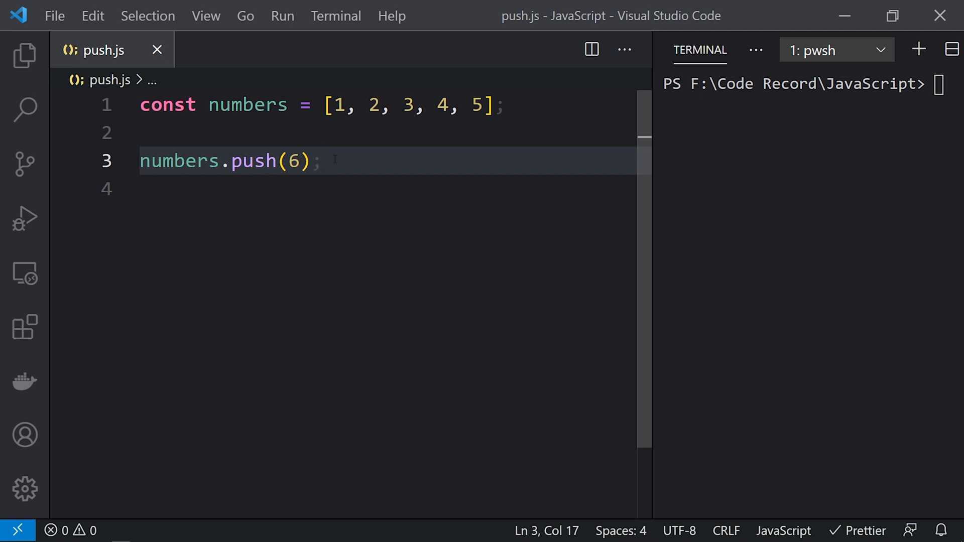
pyautogui.press('Enter')
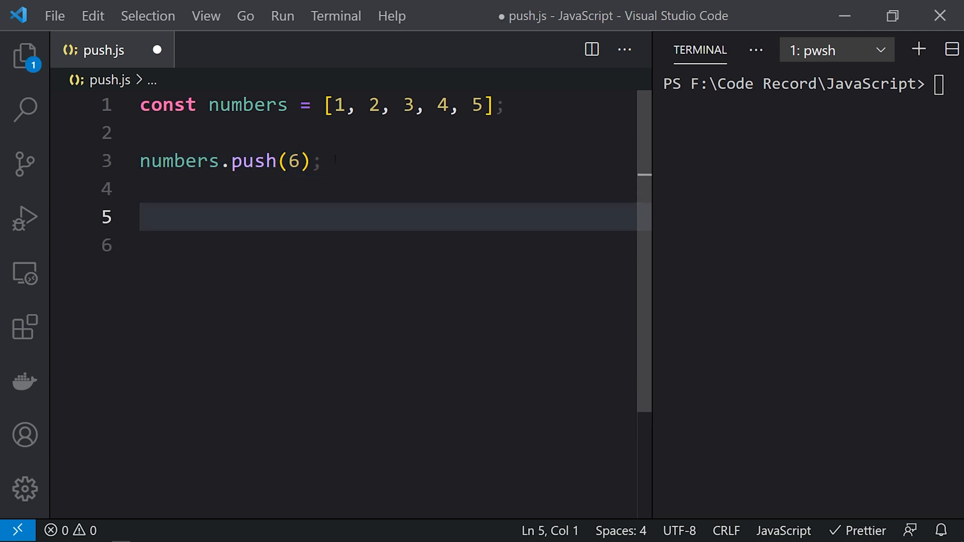
# Step: Add console.log(numbers) and run node .\push.js, printing [1, 2, 3, 4, 5, 6]
pyautogui.write('console.log(numbers);')
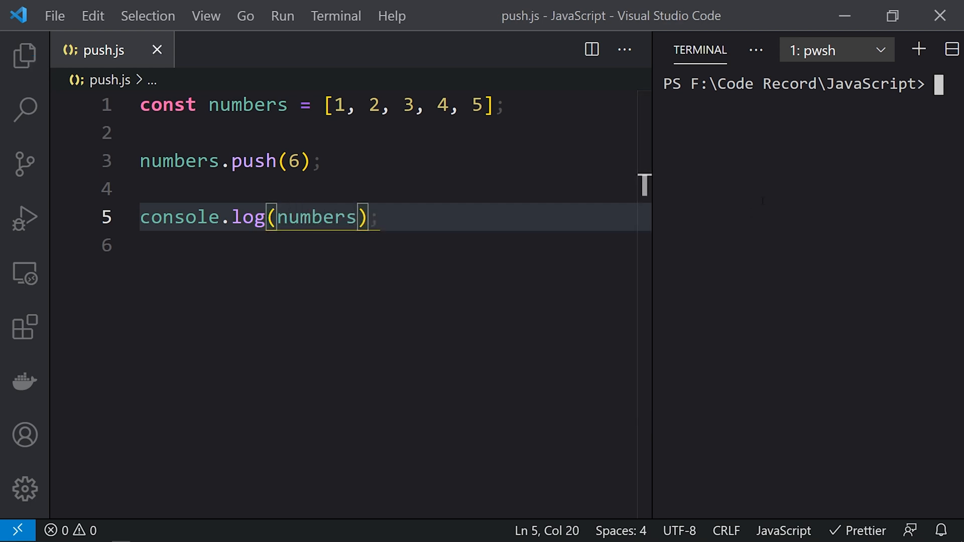
pyautogui.write('node .\\push.js')
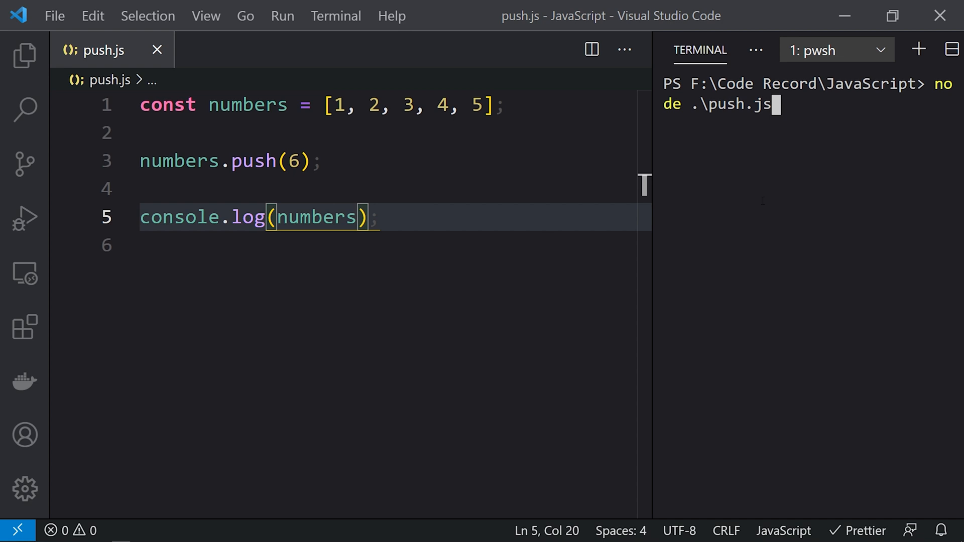
pyautogui.press('Return')
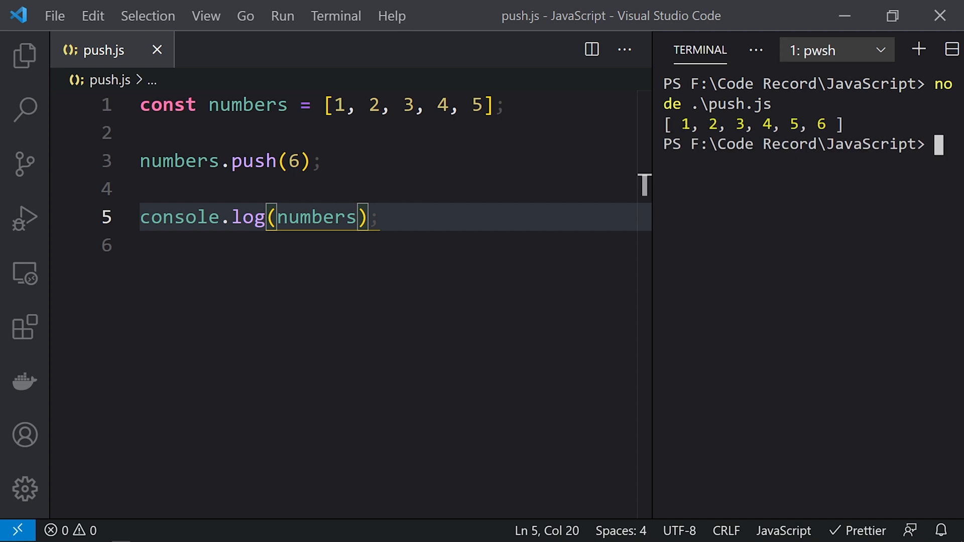
pyautogui.click(338, 161)
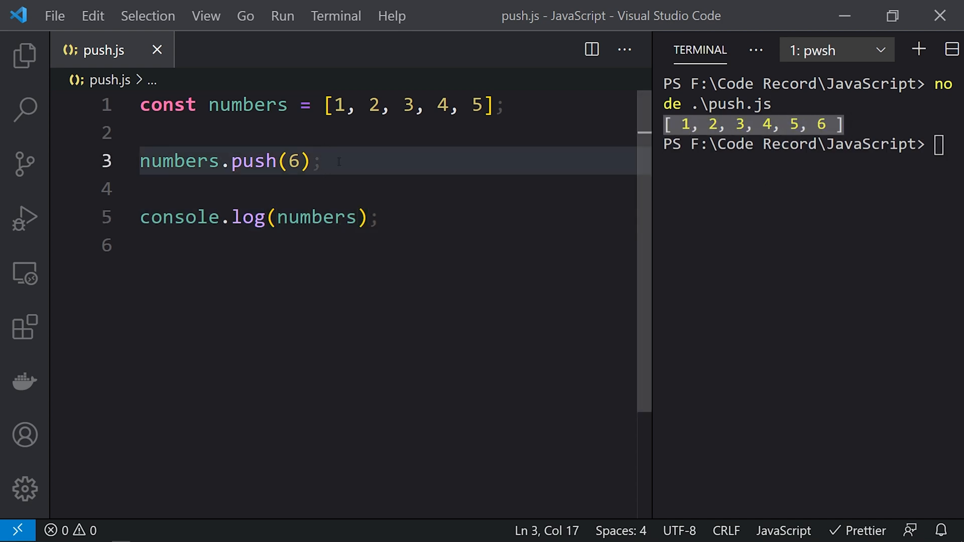
# Step: Add a temporary push of 7, rerun to print 1 through 7, then delete that line
pyautogui.write('numbers.push(6);')
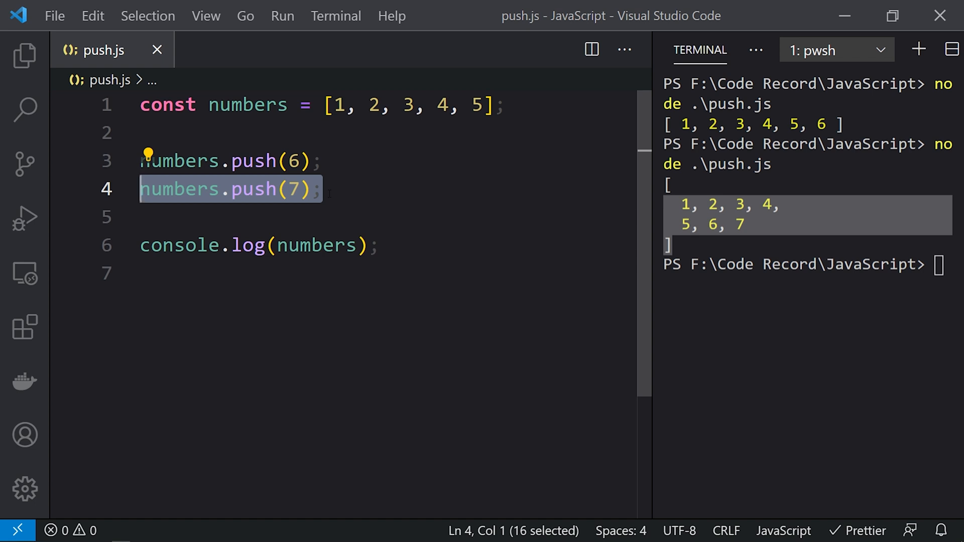
pyautogui.press('Delete')
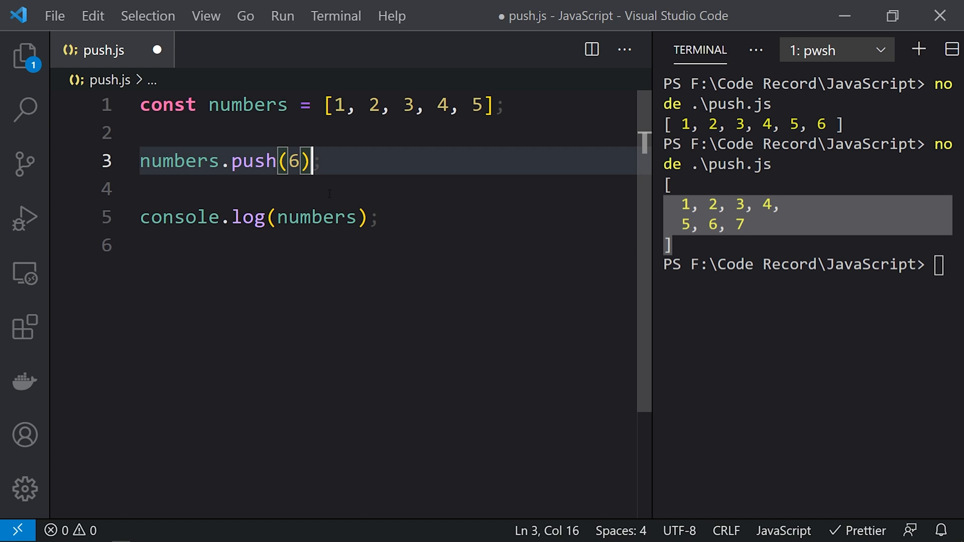
# Step: Change the call to numbers.push(6, 7, 8, 9, 10) and rerun, printing 1 through 10
pyautogui.press('Left')
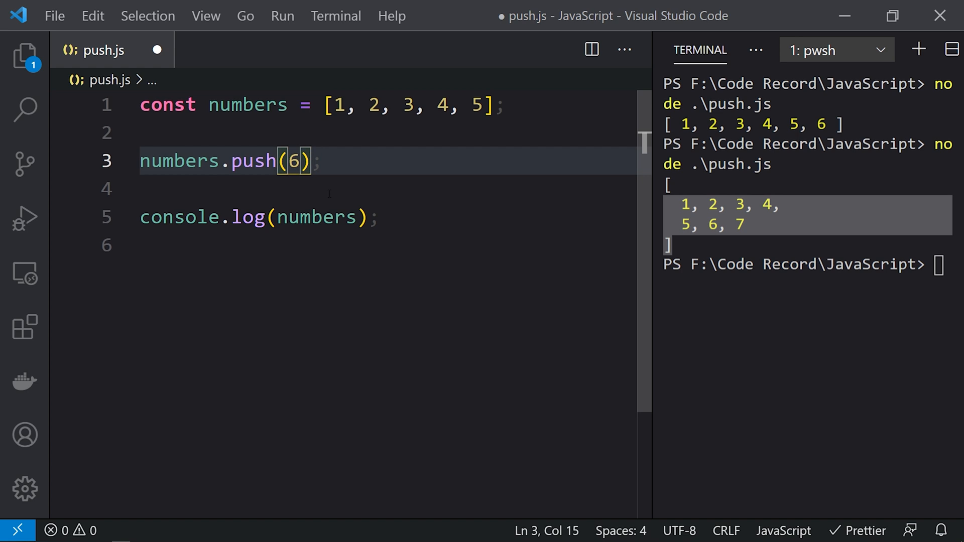
pyautogui.write('7,8,9,')
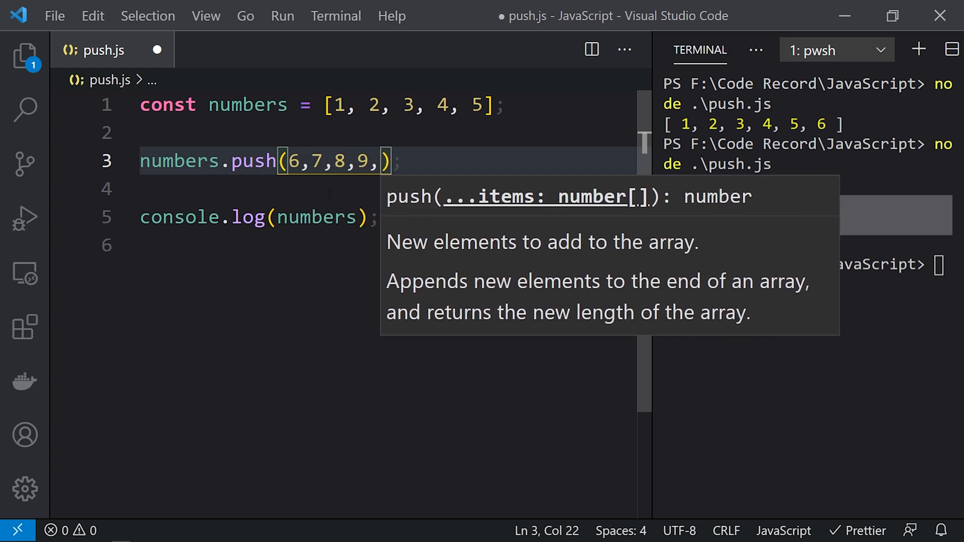
pyautogui.write('10')
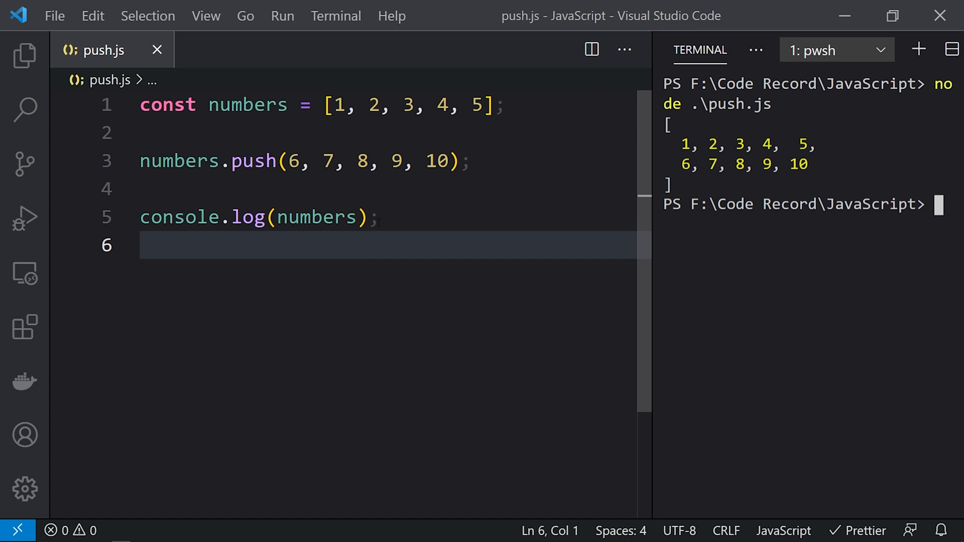
pyautogui.click(143, 161)
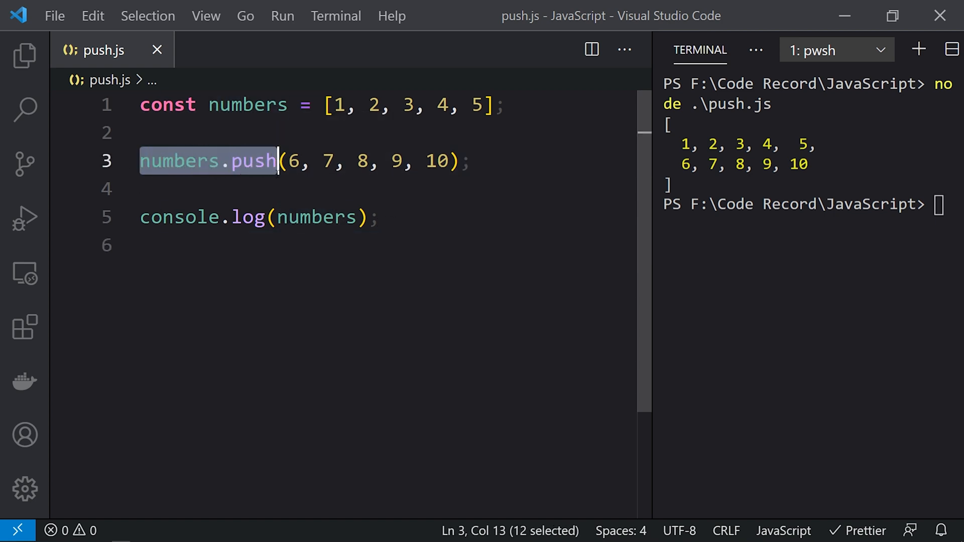
pyautogui.click(468, 161)
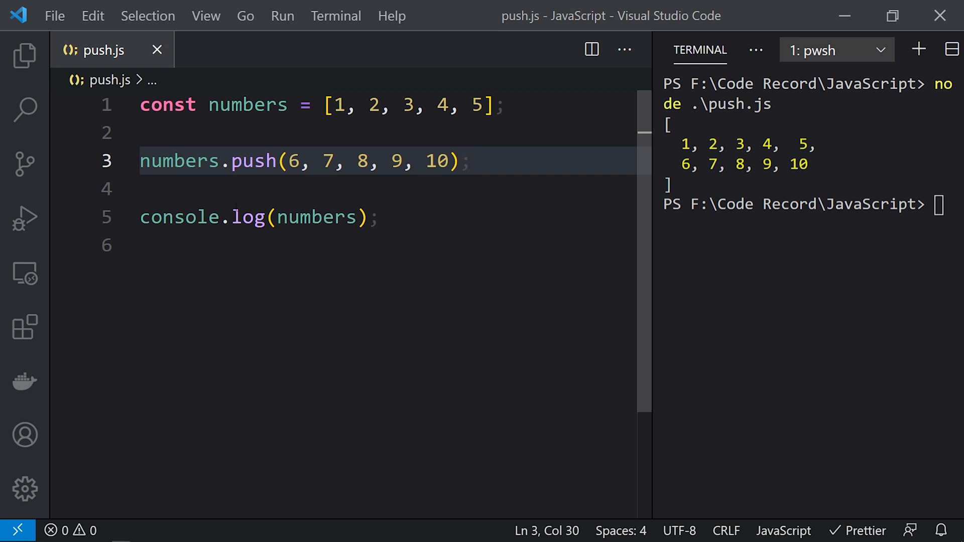
# Step: Store the push result in const len and begin console.log(len) below the array log
pyautogui.write('const len =')
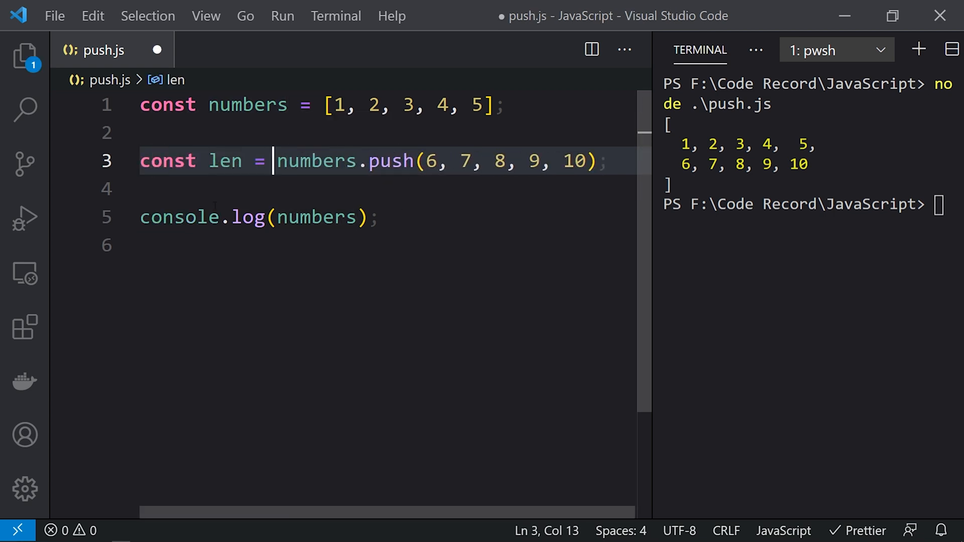
pyautogui.click(377, 217)
pyautogui.write('console')
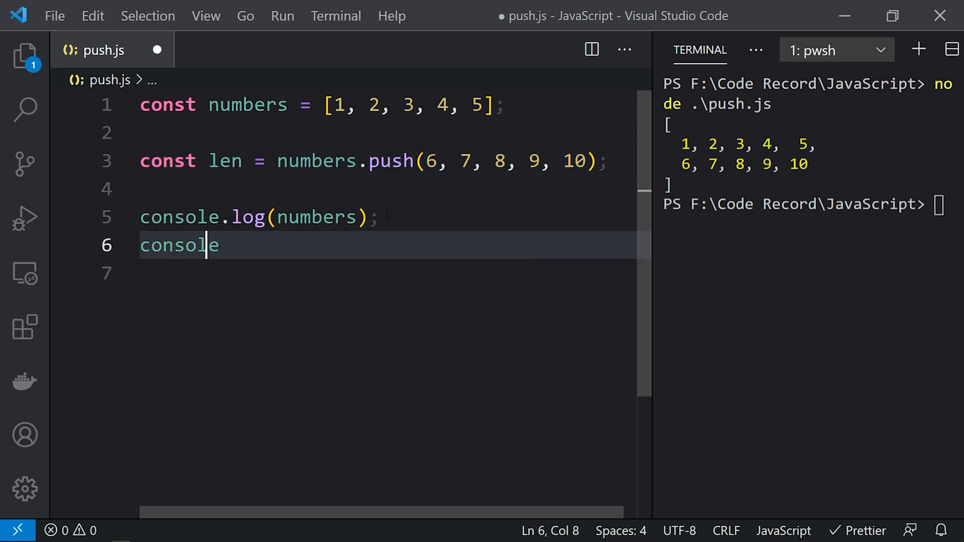
pyautogui.write('.log(l')
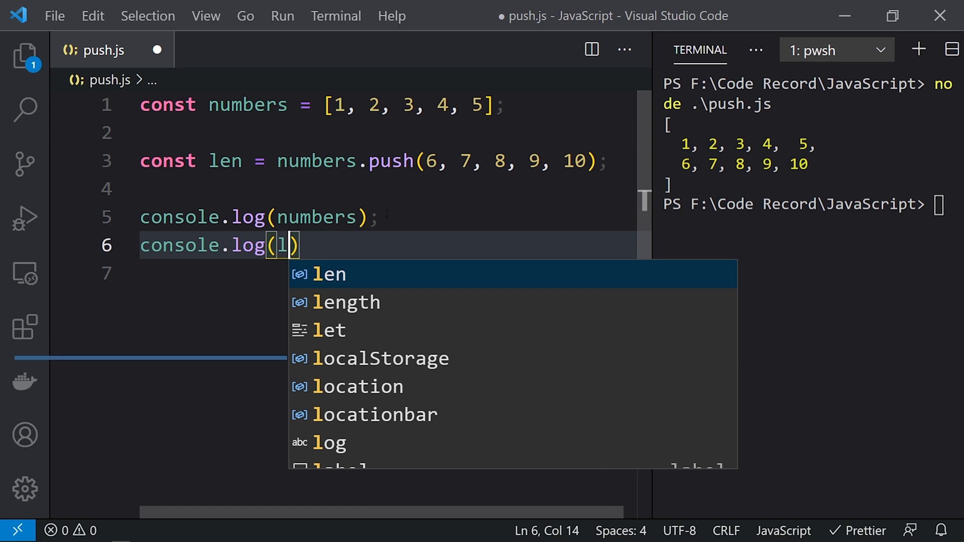